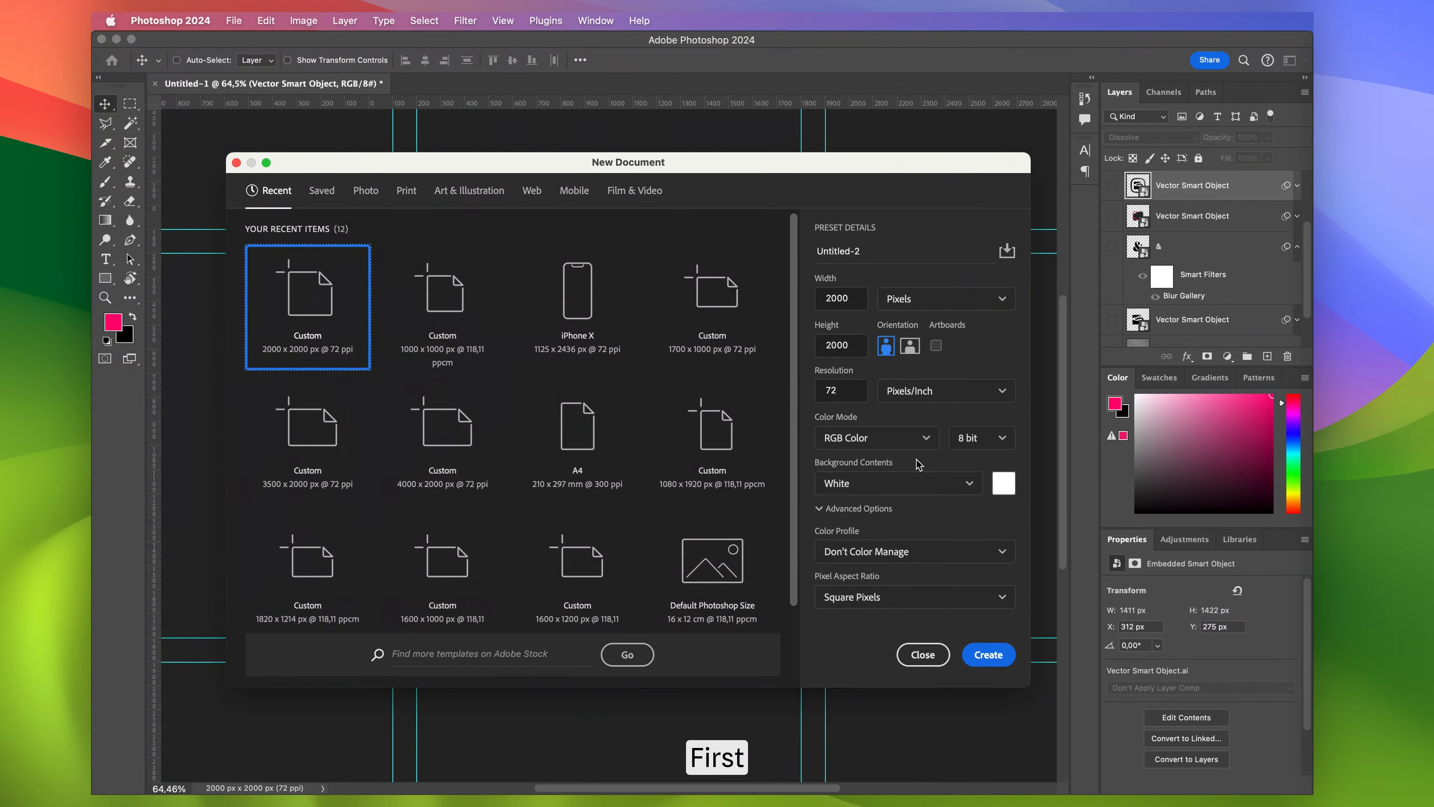
Create a blank 2000 × 2000 px document with a white background.
click(989, 655)
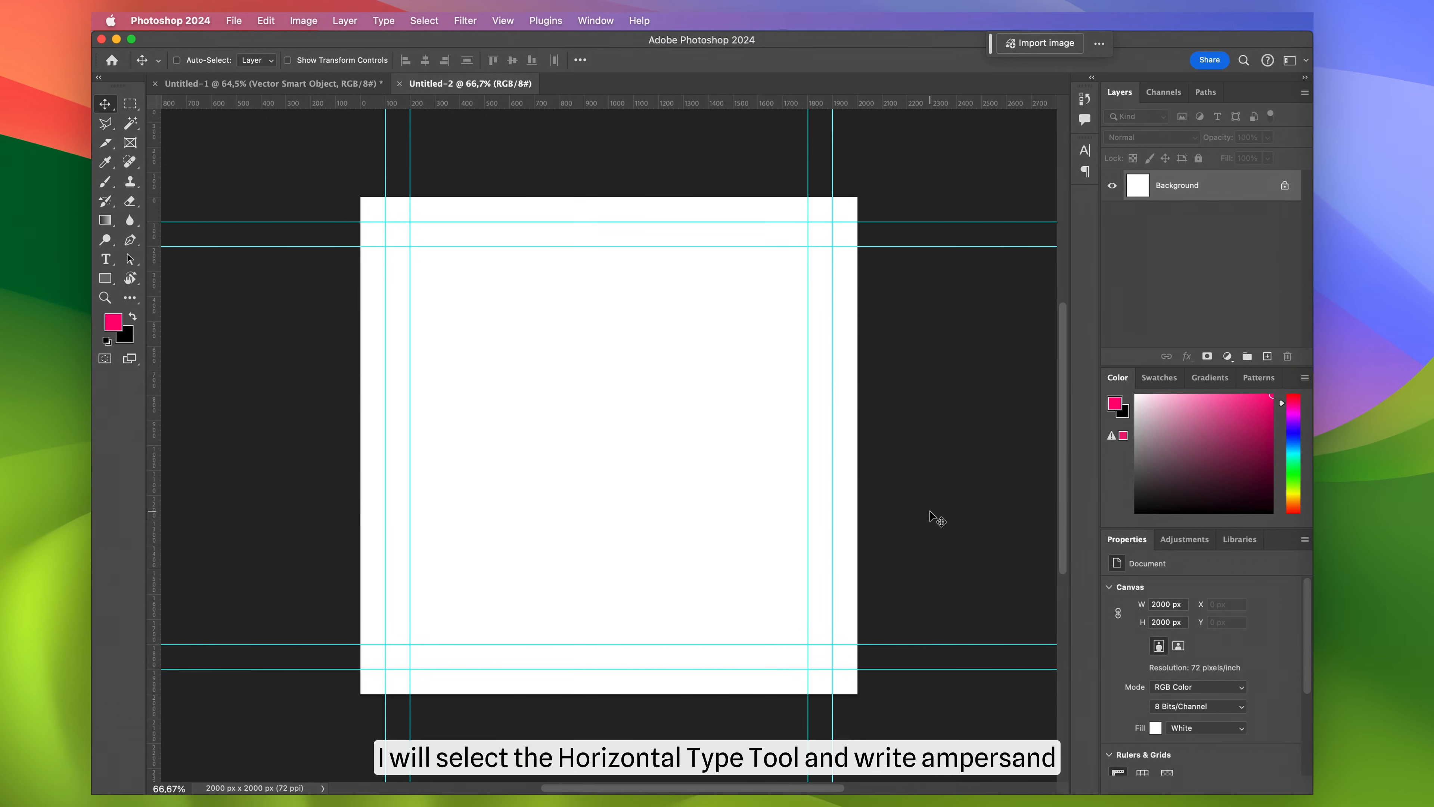
Place an ampersand type layer and set its font to Beckan Personal Use Only.
click(105, 258)
text(&)
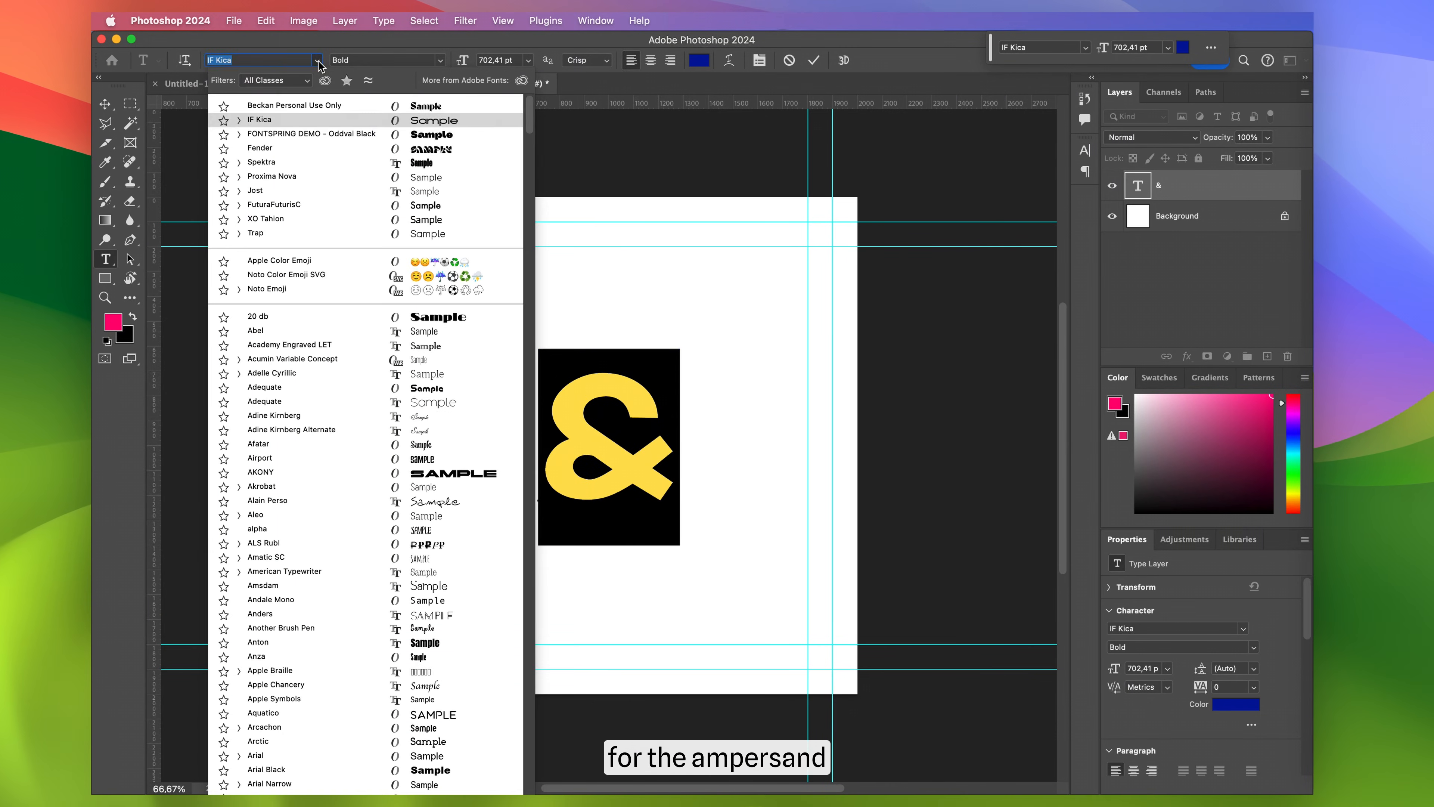
click(262, 162)
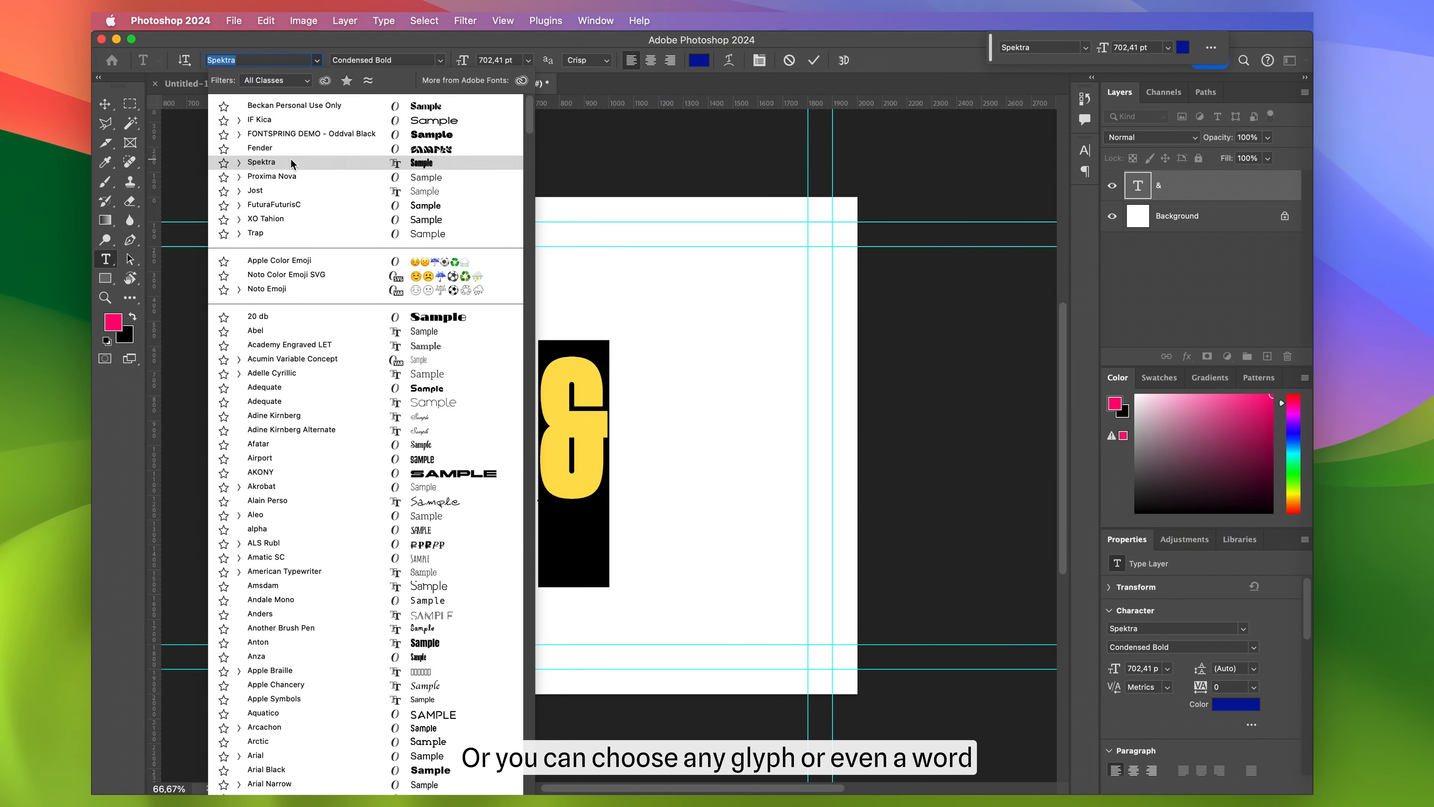
click(293, 105)
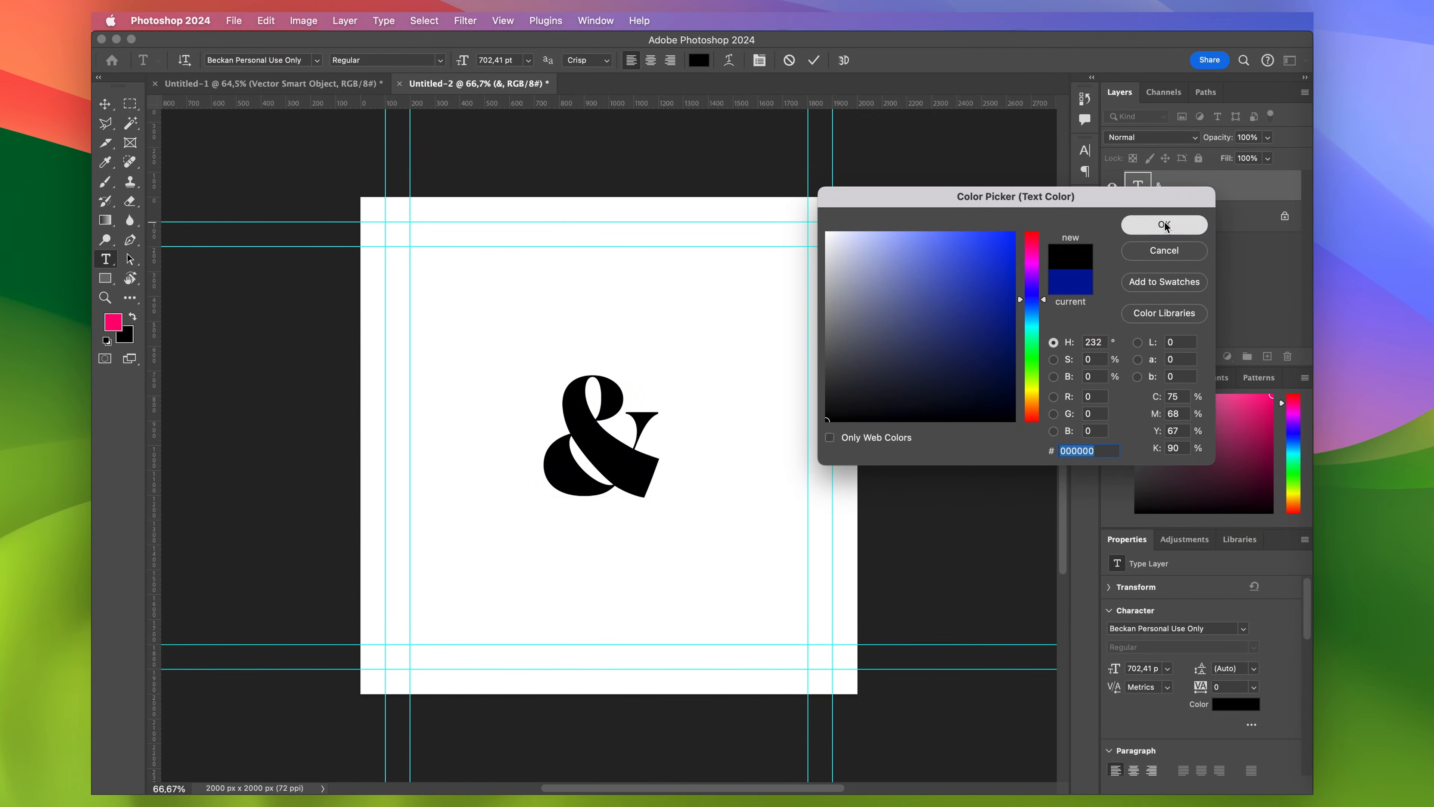
Confirm black text colour and move the smart-object ampersand to the canvas centre.
click(1164, 225)
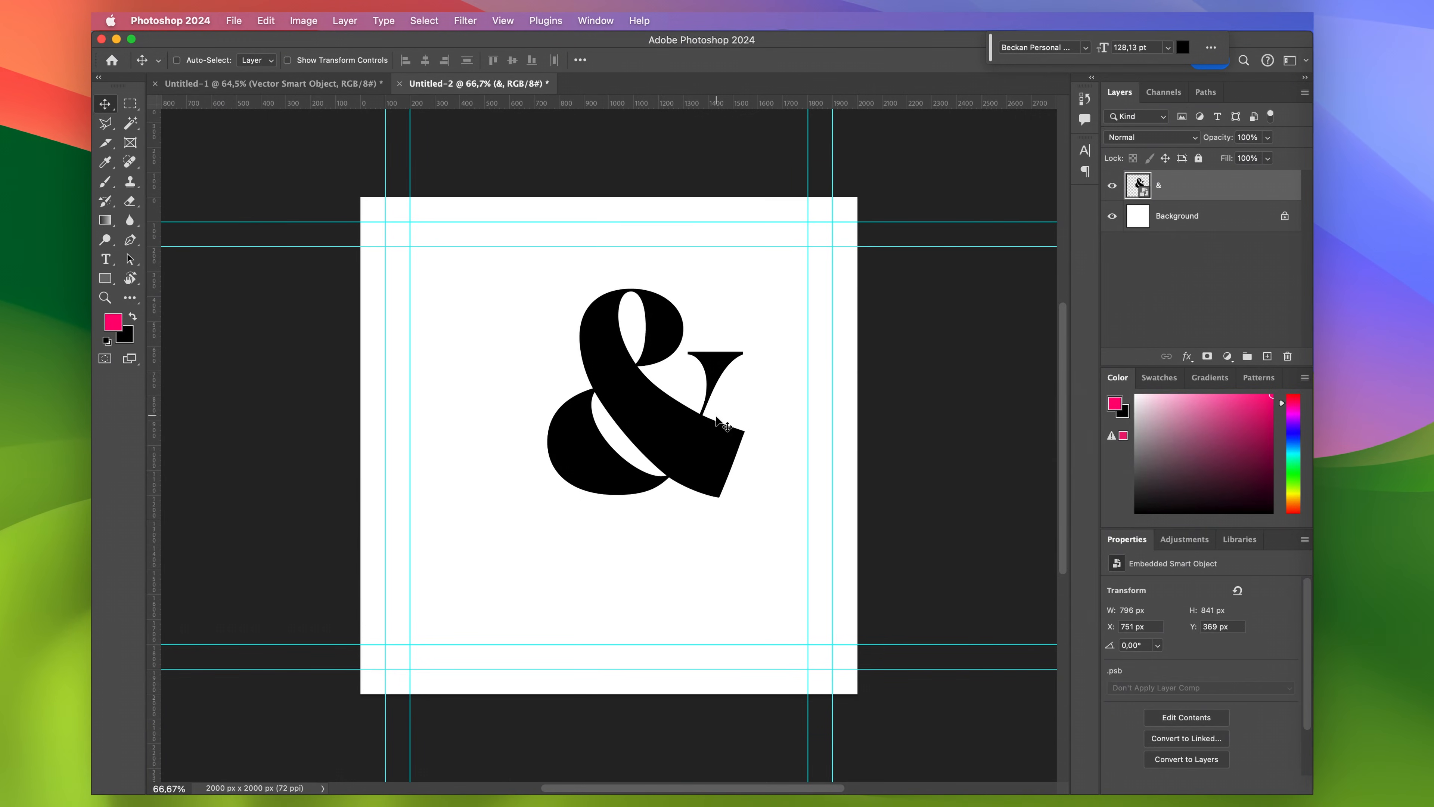
drag(722, 425, 666, 497)
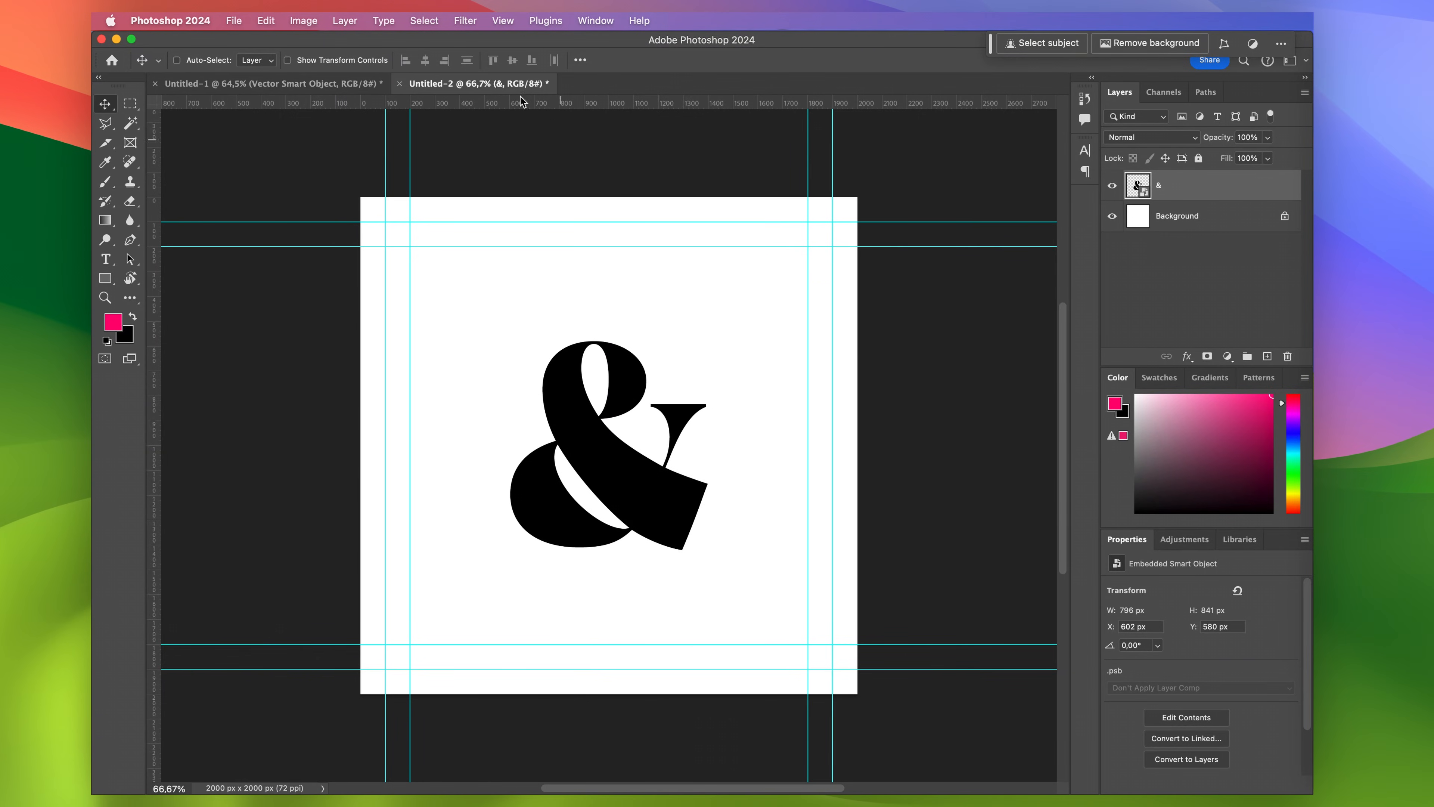
Start a Field Blur from the Filter menu's Blur Gallery on the ampersand layer.
click(465, 20)
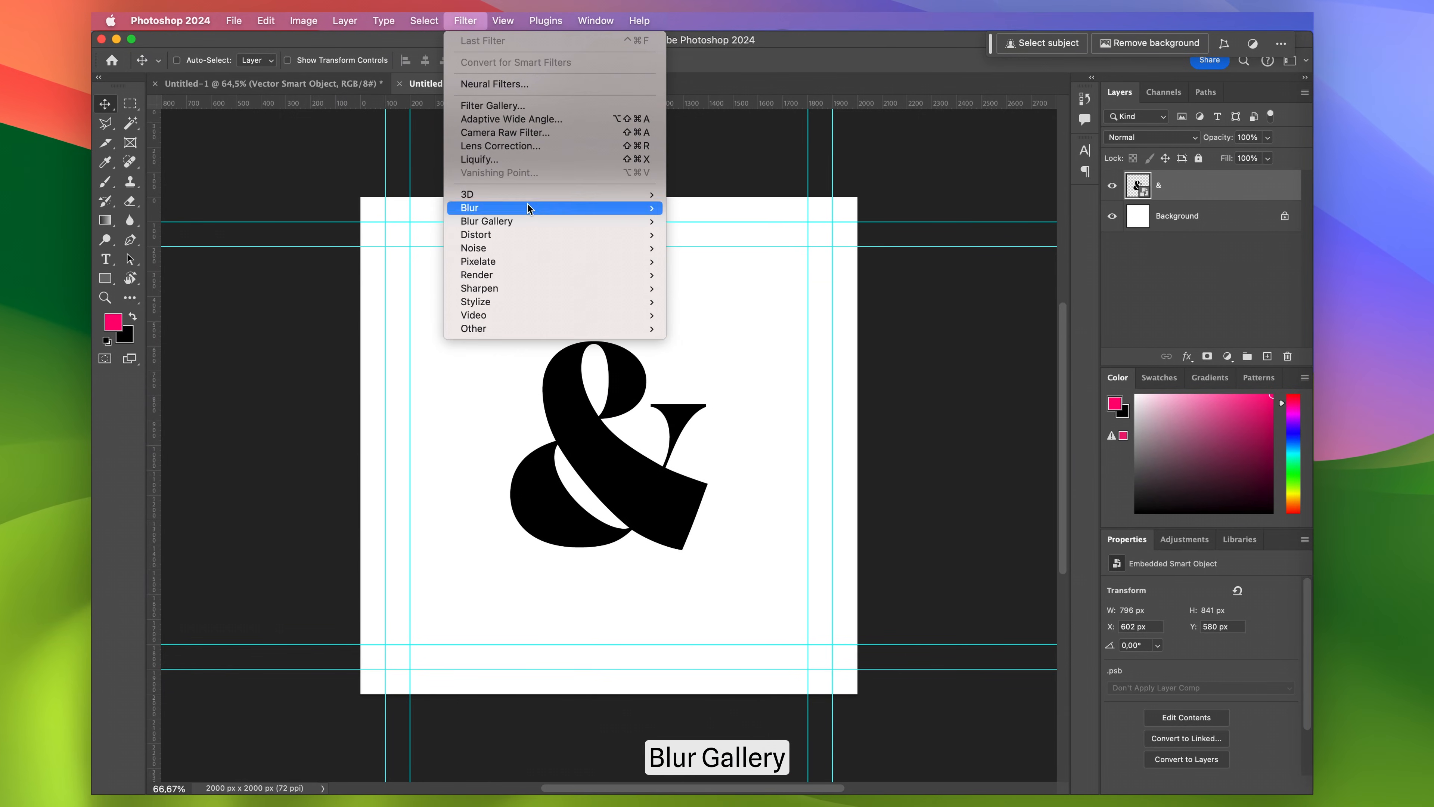
mouse_move(486, 221)
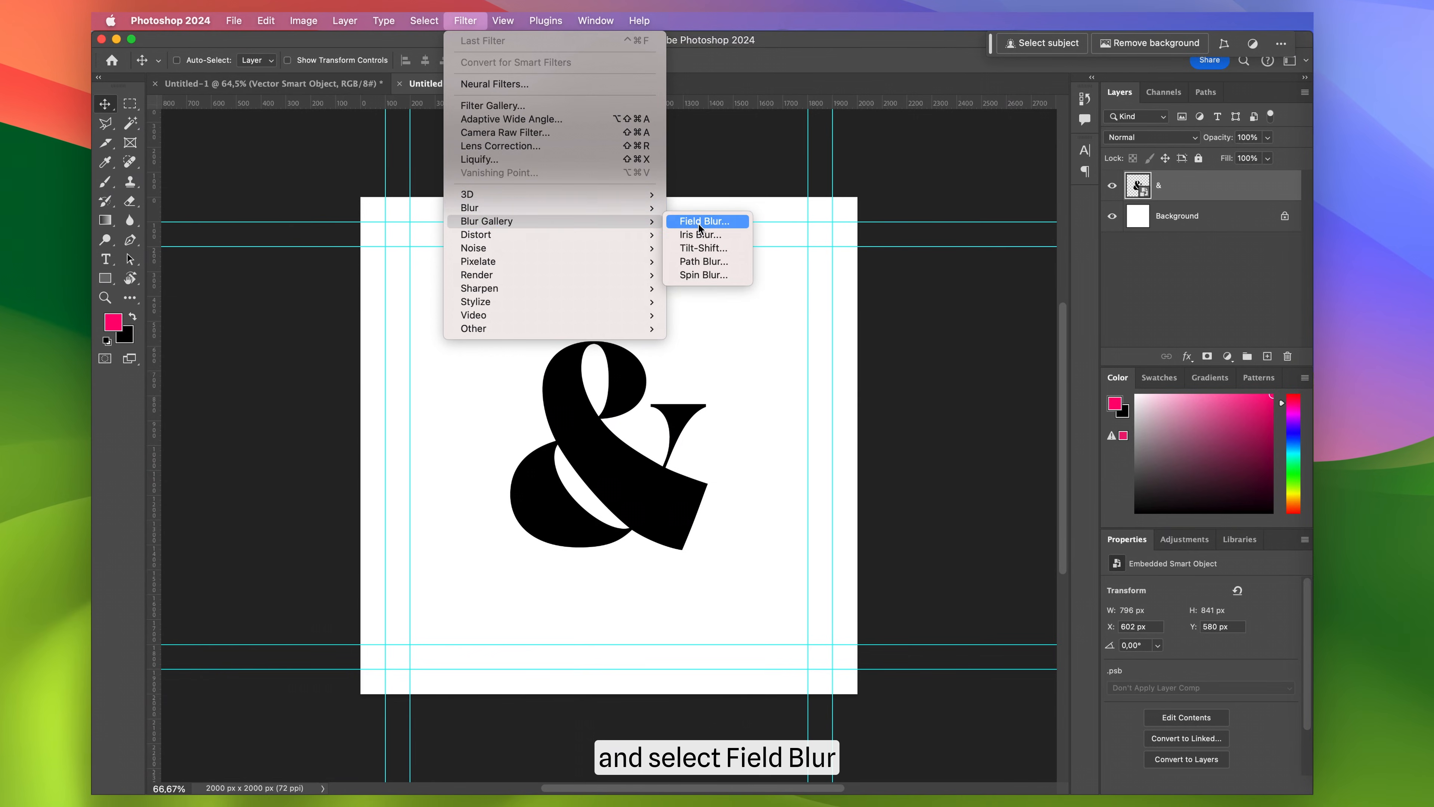
click(702, 221)
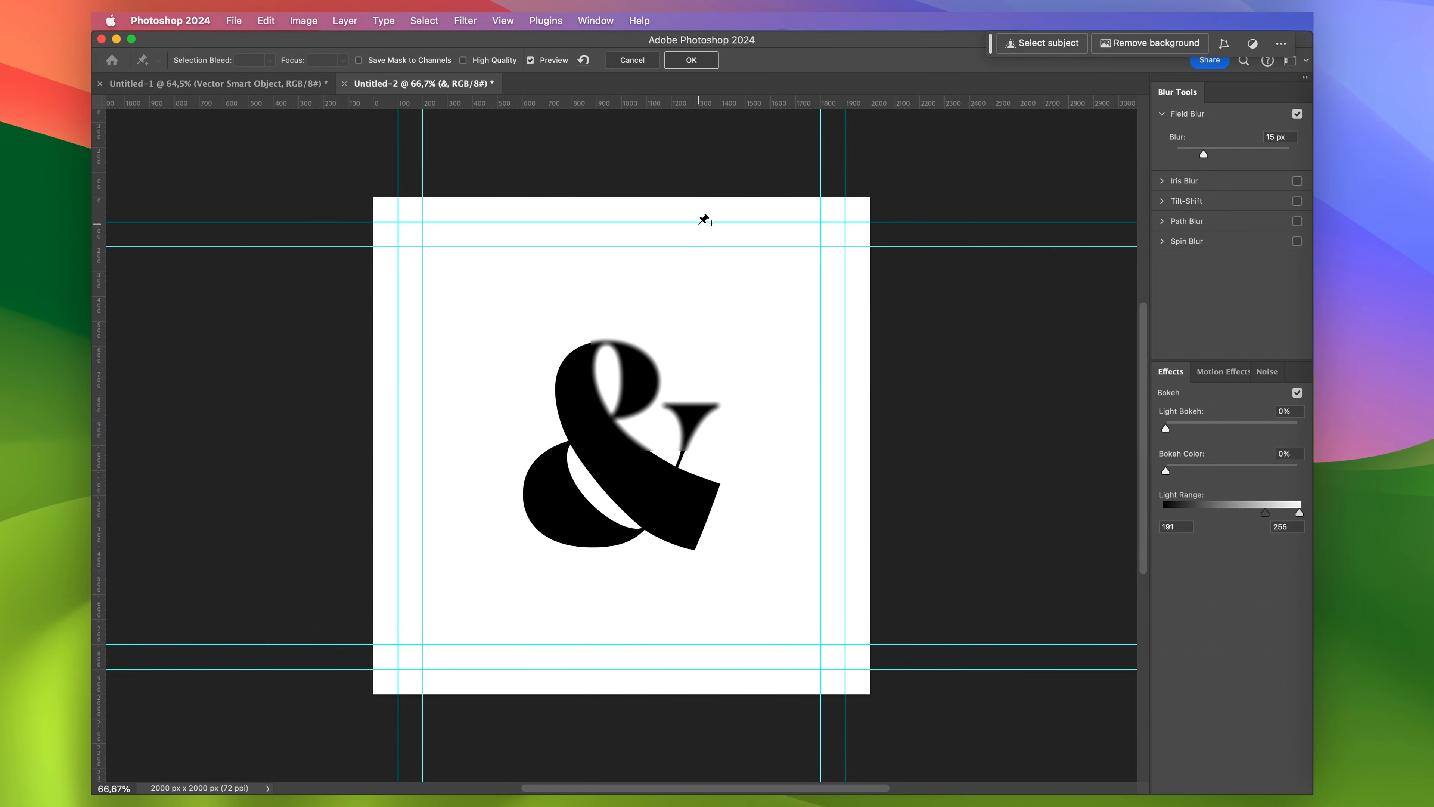
Add a blur pin at the ampersand's middle and set its blur to 0.
click(630, 449)
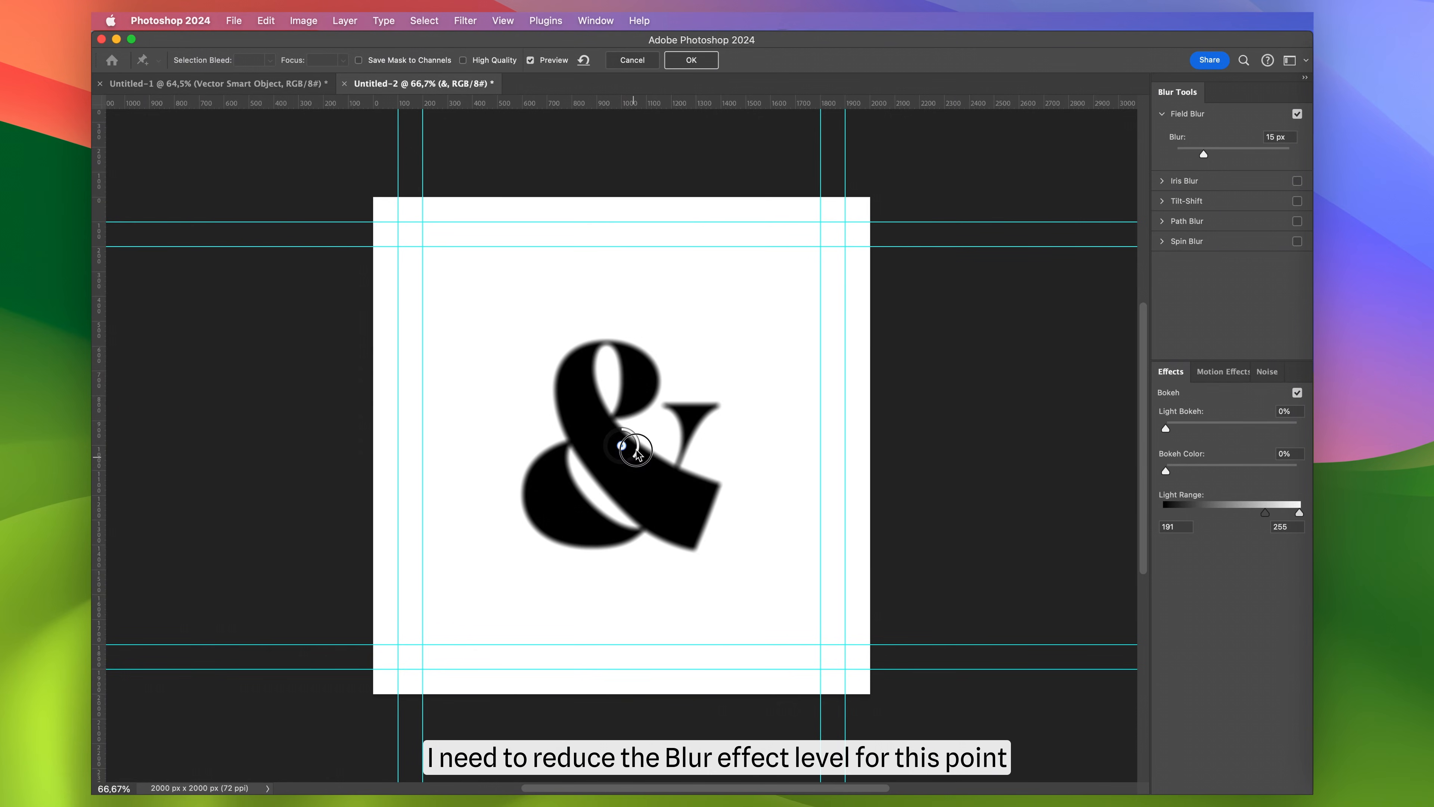
drag(1214, 152, 1178, 152)
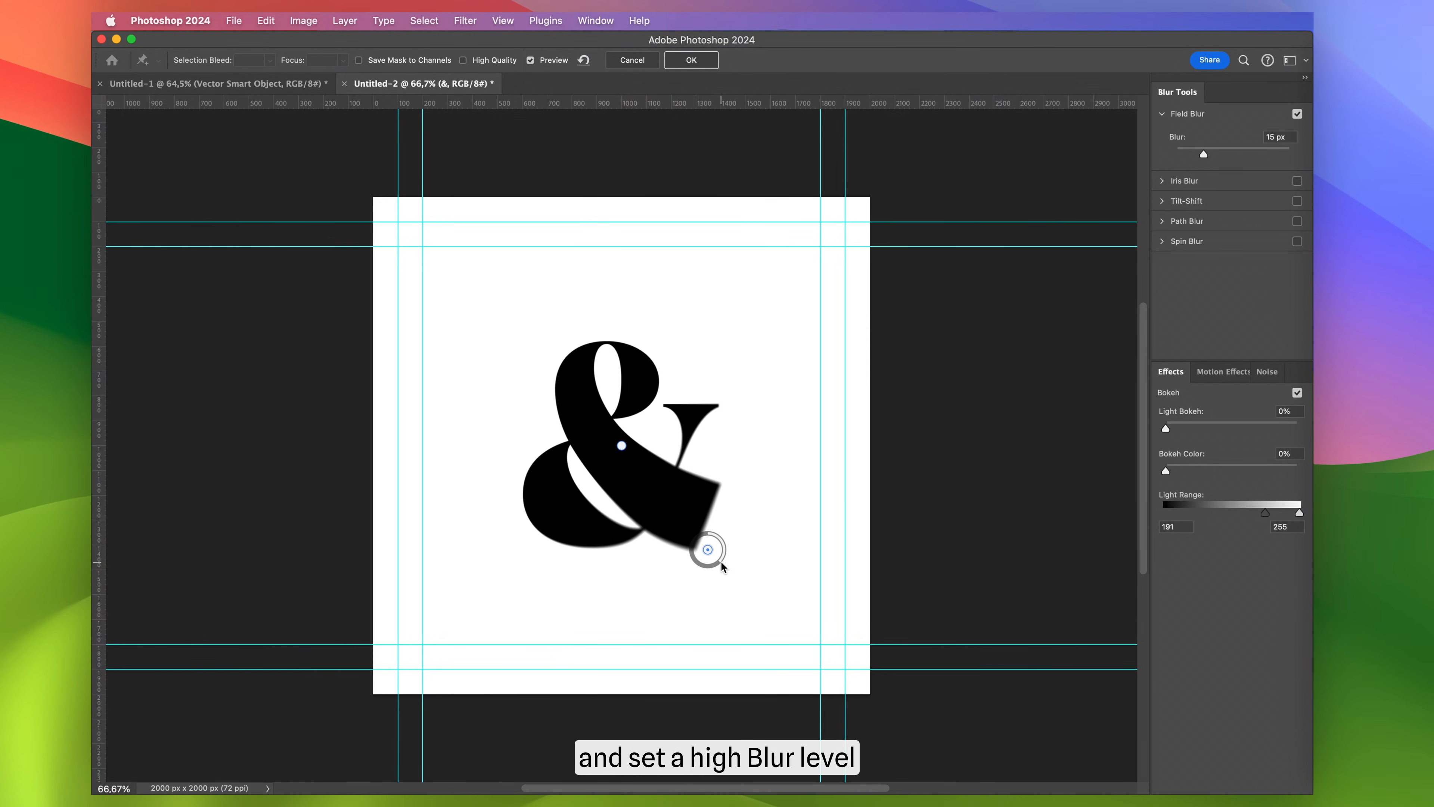
Blur the lower-right pin to 82 and the upper-left pin to 89, nudging its position.
drag(708, 550, 682, 555)
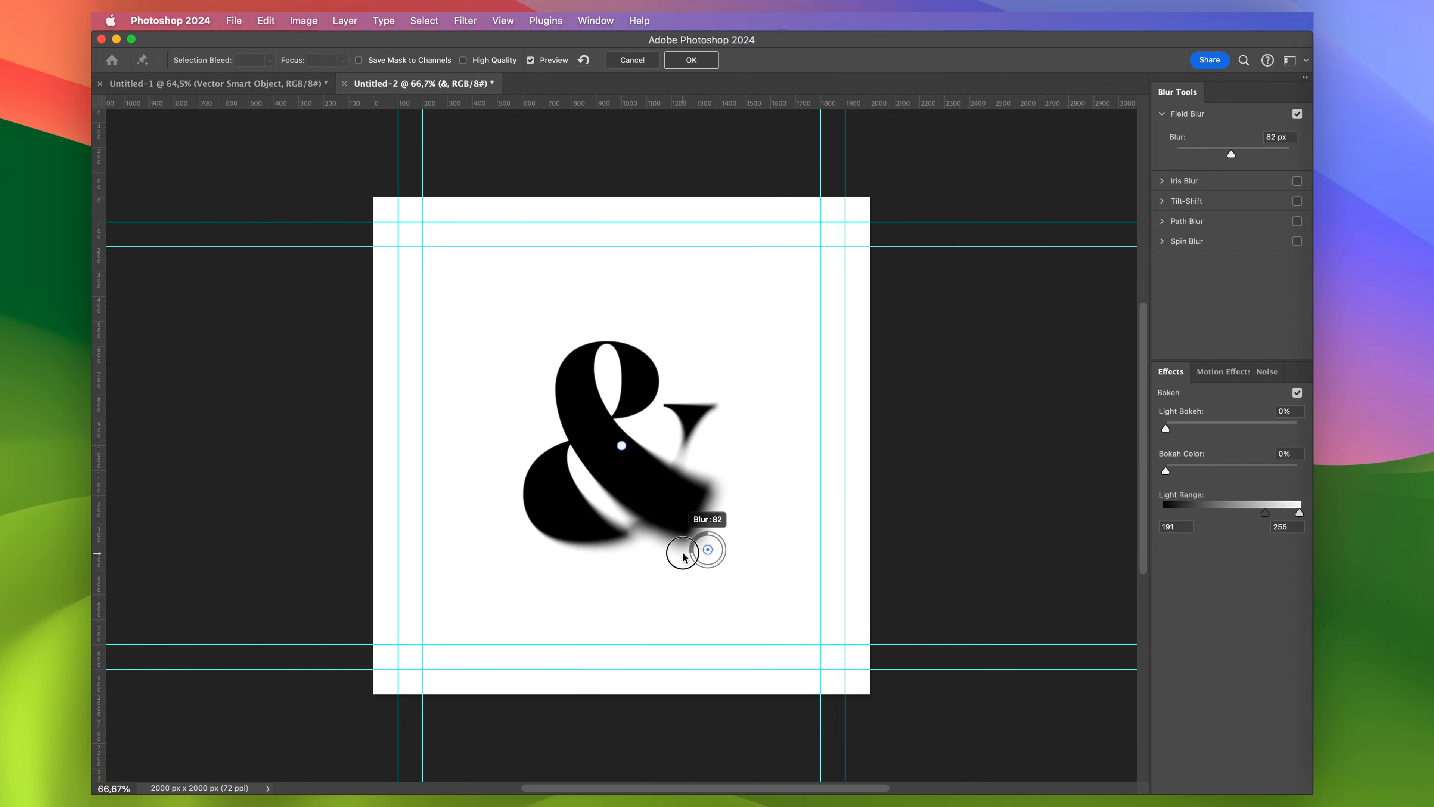
drag(684, 549, 709, 549)
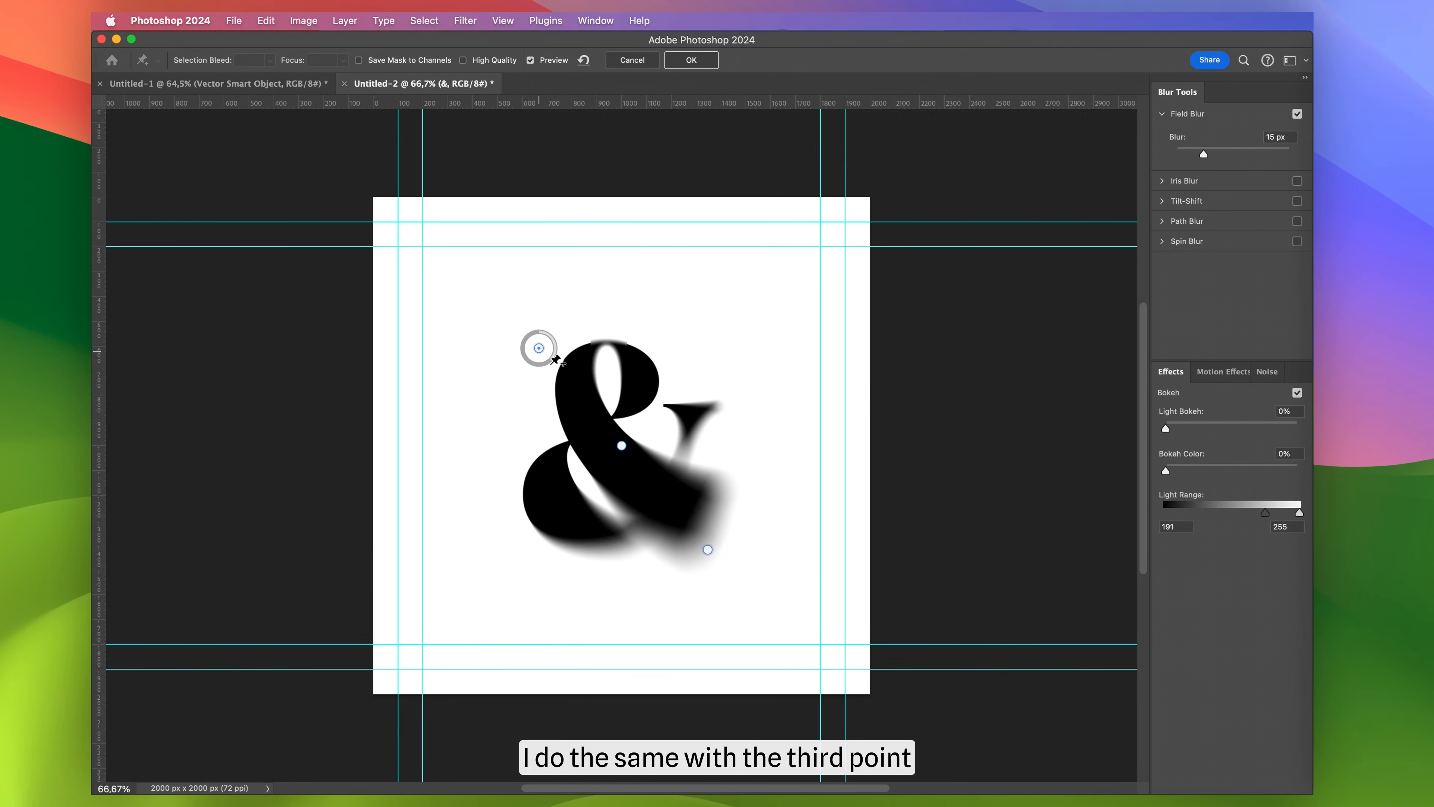
drag(539, 347, 511, 371)
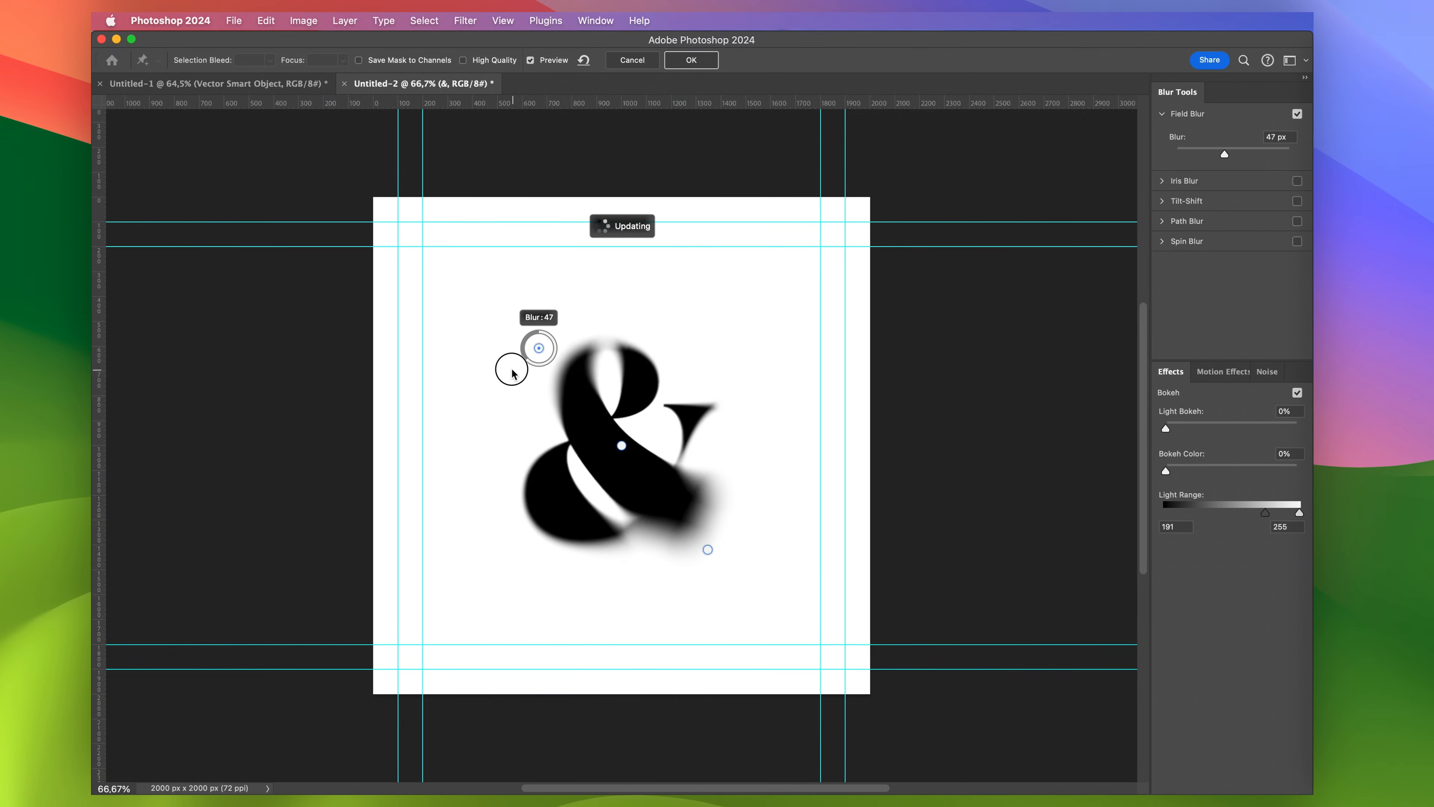
drag(537, 347, 549, 357)
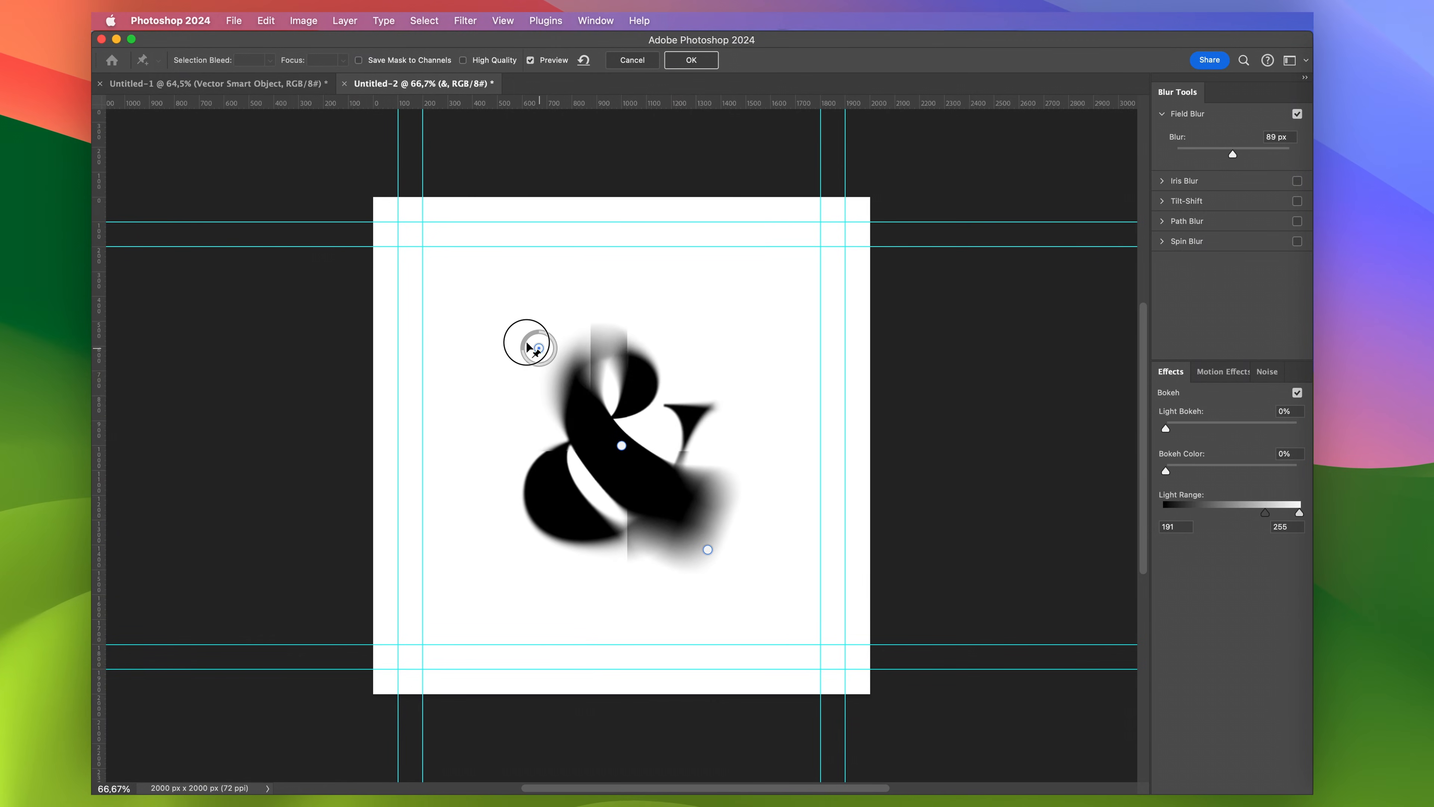
drag(529, 346, 520, 326)
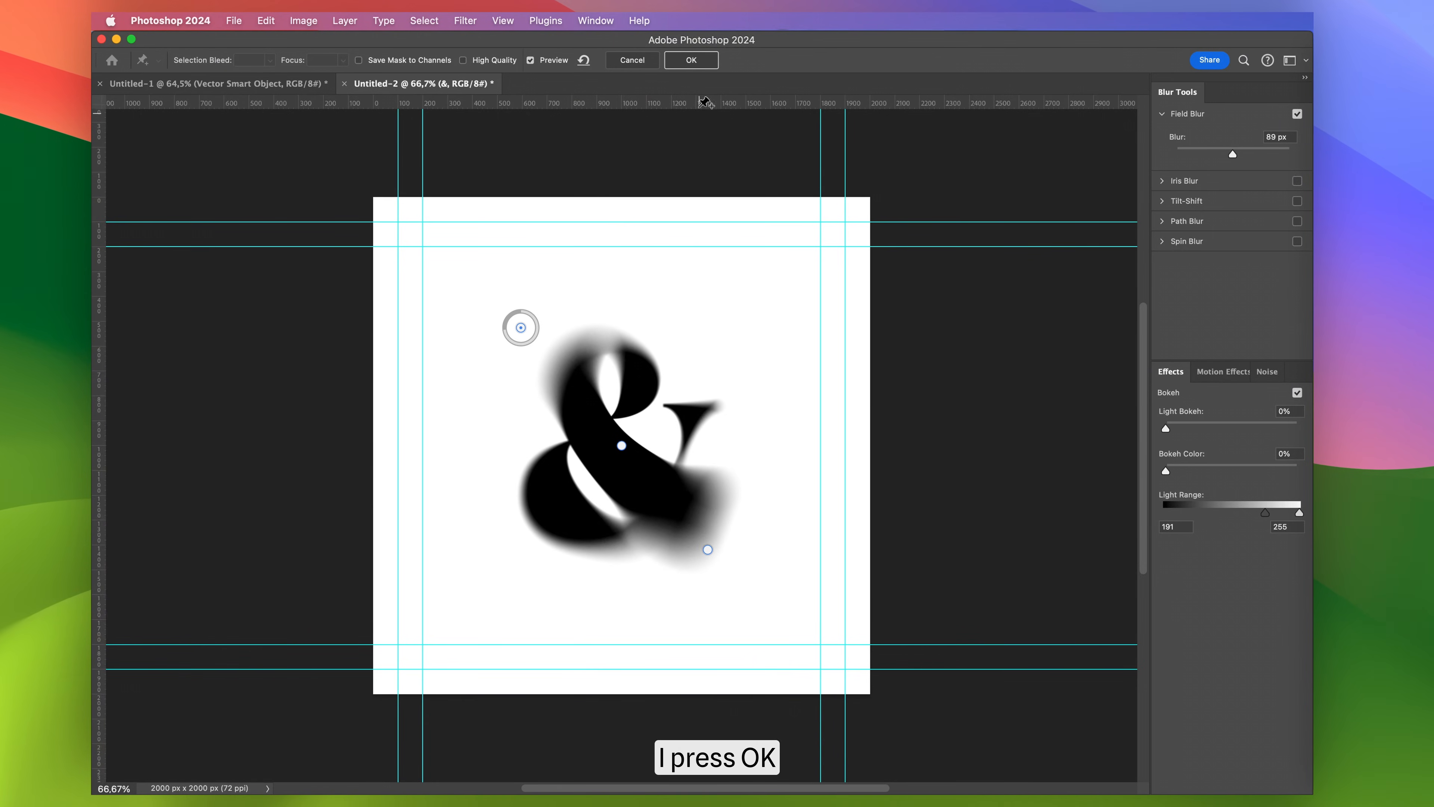
Commit the Field Blur and set the ampersand layer's blending mode to Dissolve.
click(691, 60)
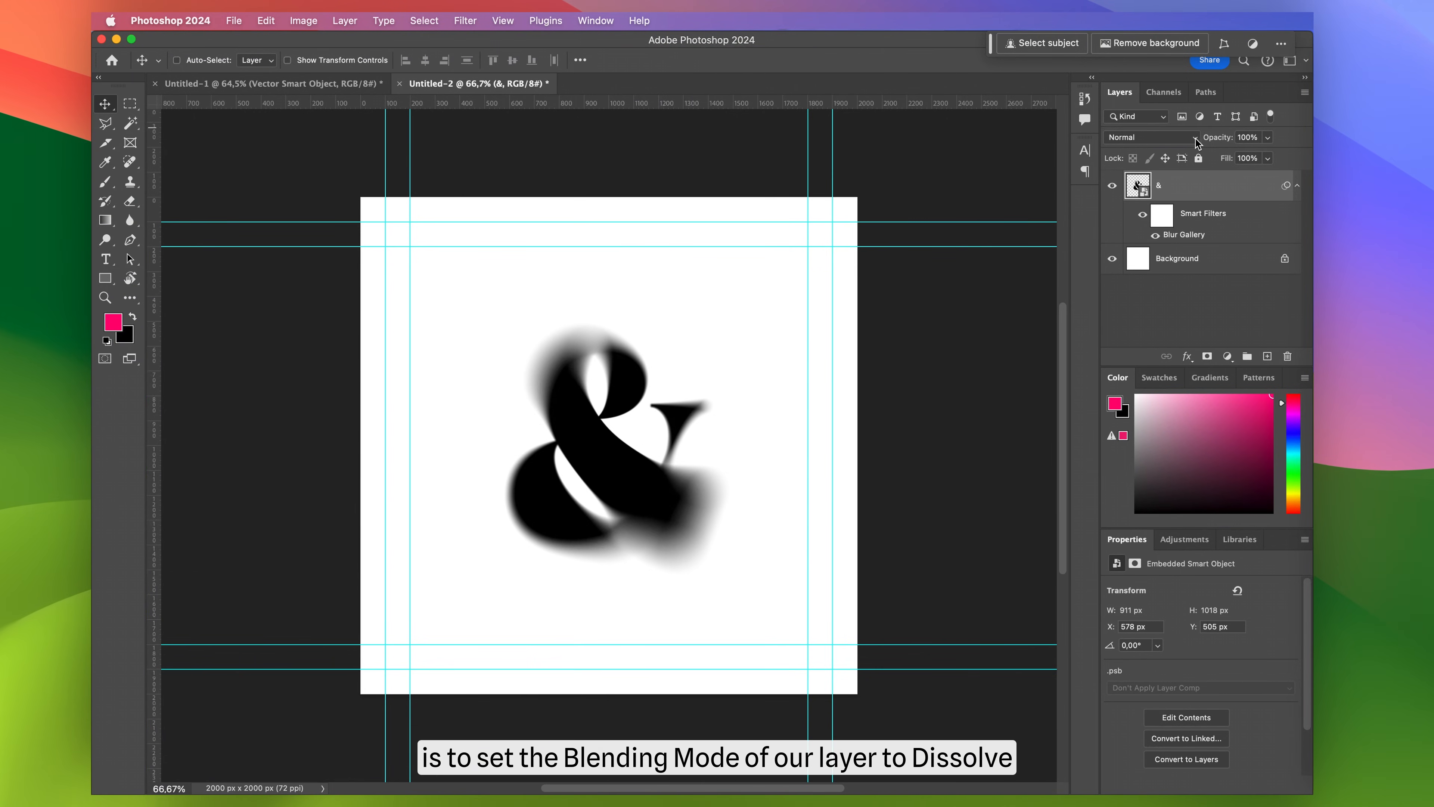
click(1151, 137)
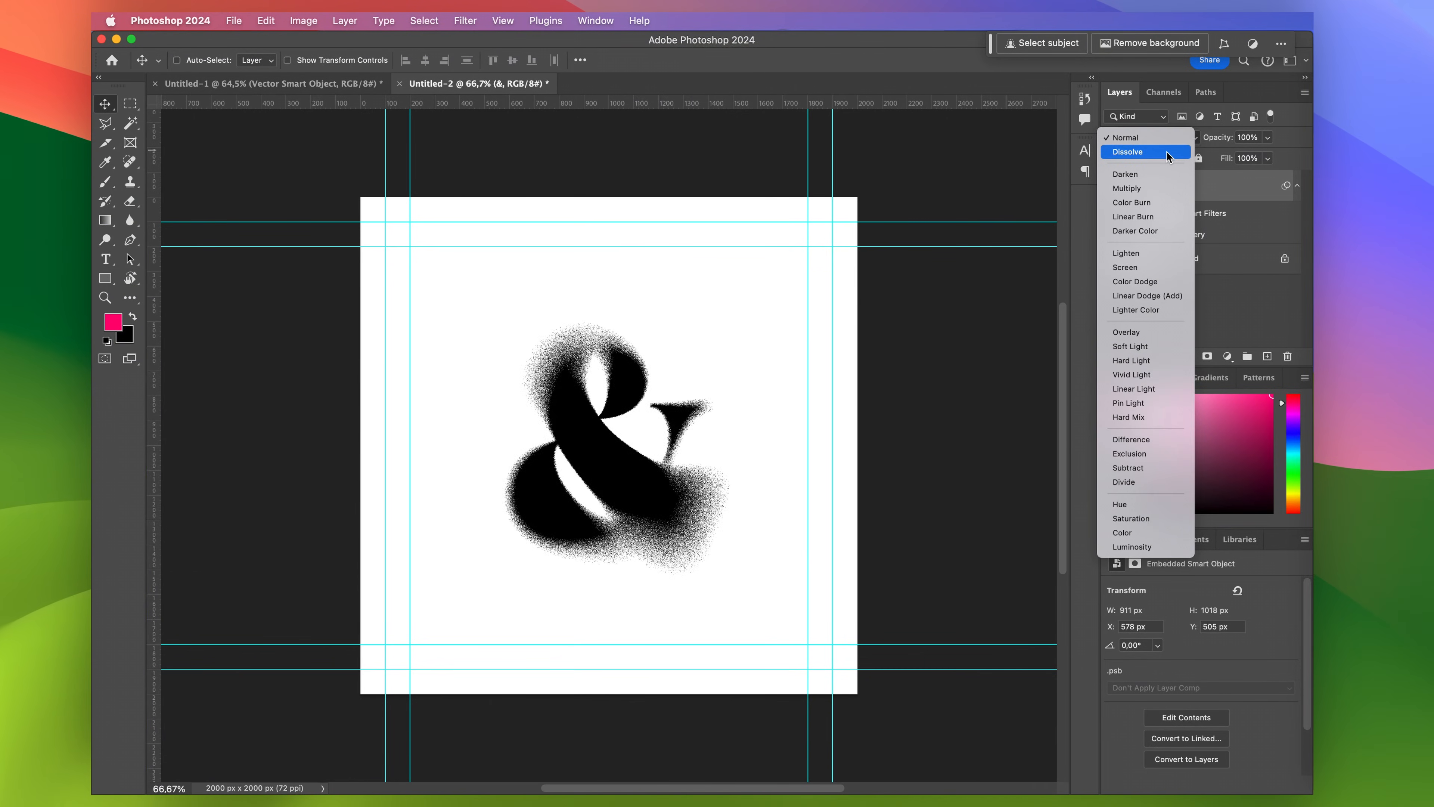
click(1128, 151)
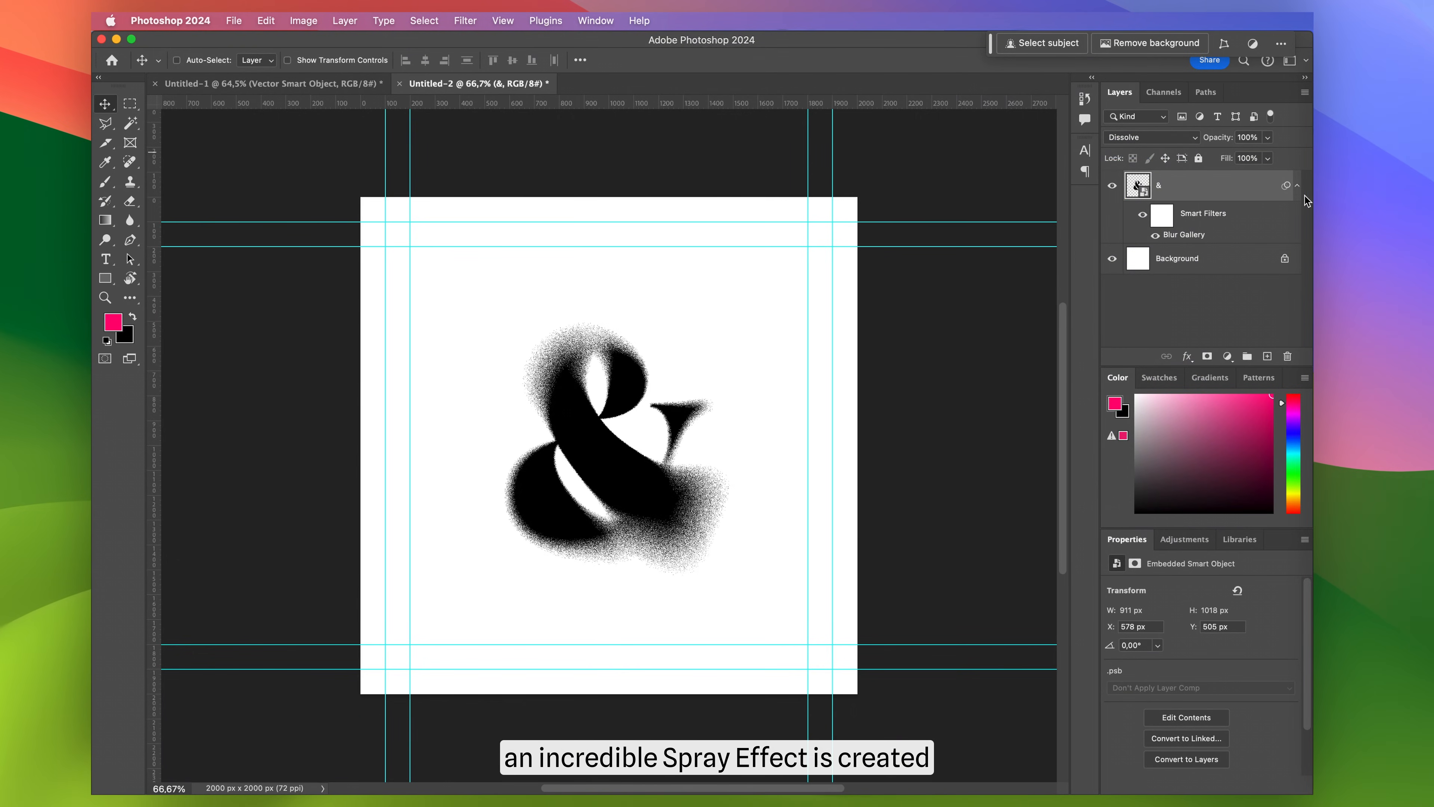